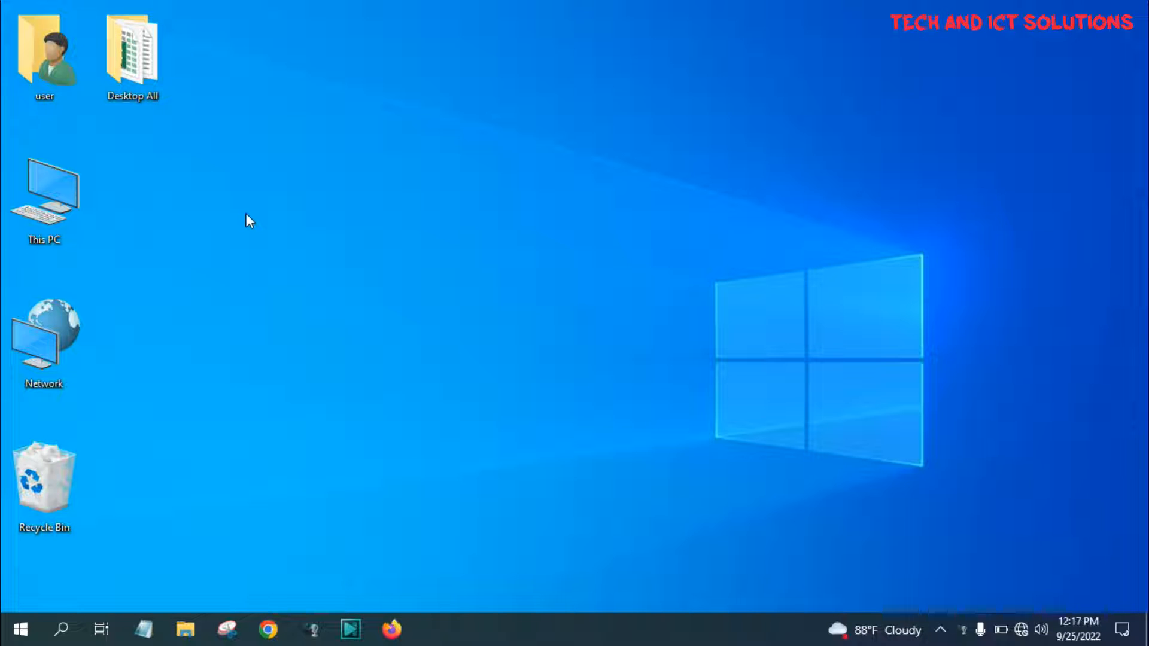
# Show the local user accounts under Local Users and Groups in a maximized Computer Management console.
pyautogui.rightClick(42, 191)
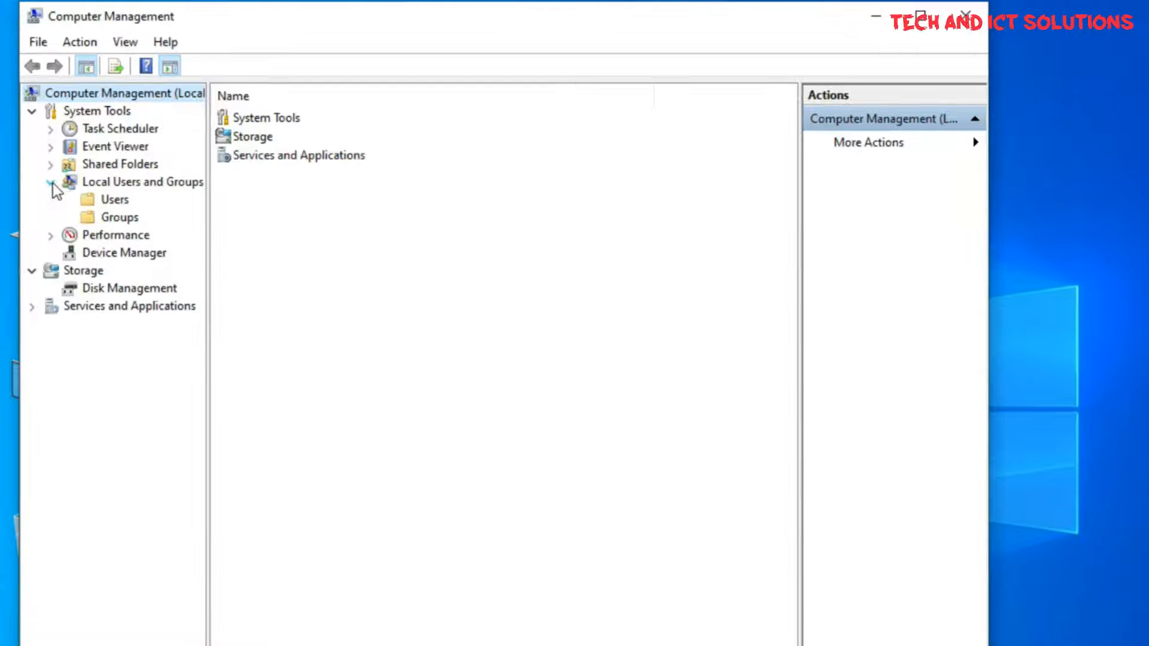
pyautogui.click(114, 199)
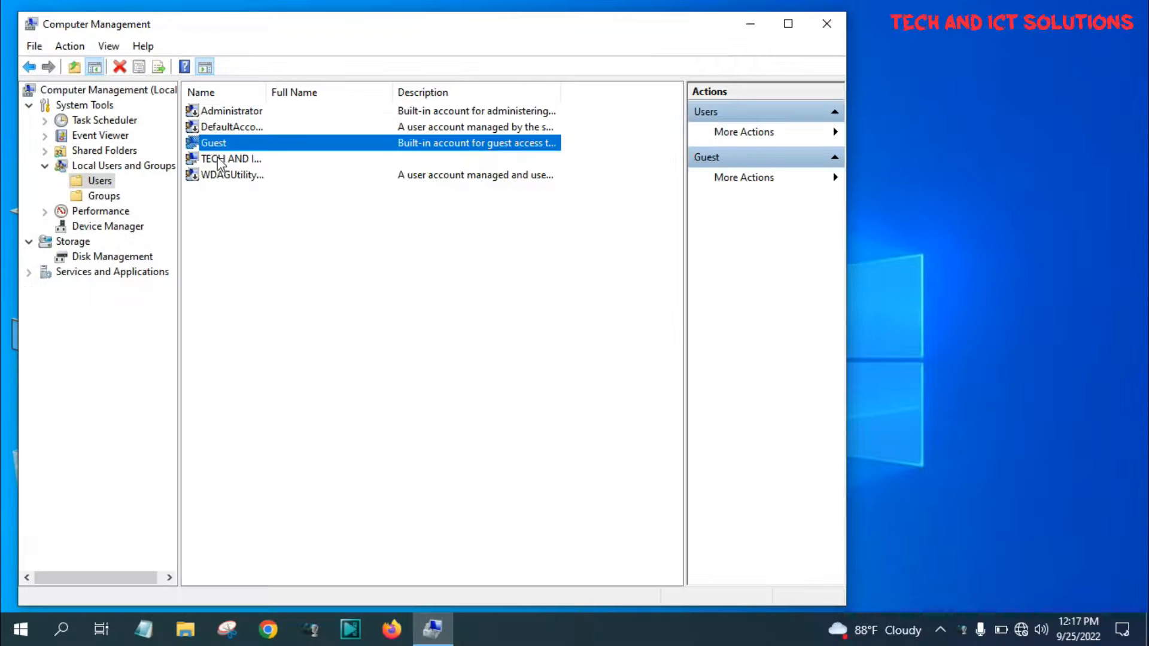
pyautogui.click(220, 203)
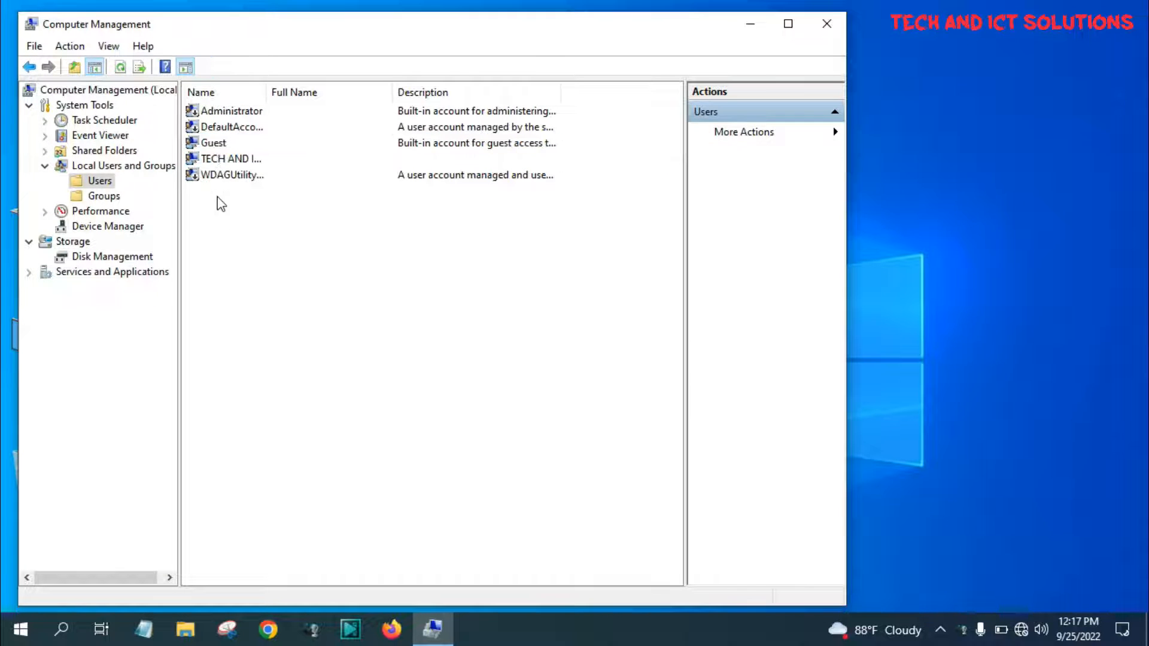
pyautogui.click(787, 24)
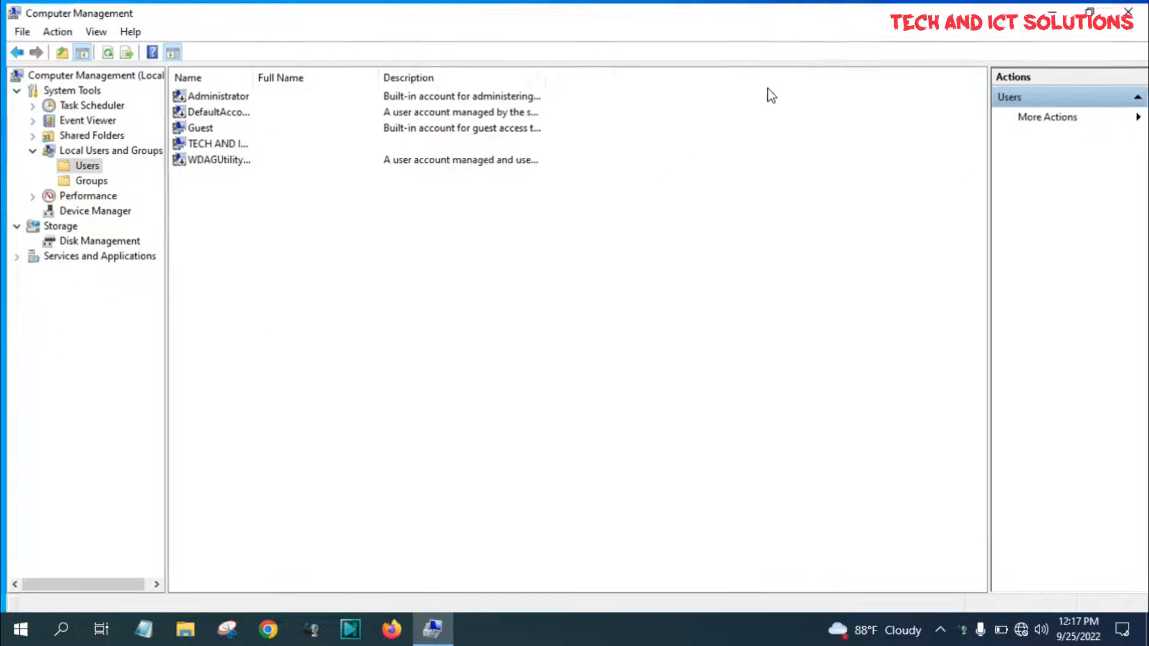
# Start a new user with user name TECH HUB and description TECH HUB.
pyautogui.rightClick(322, 280)
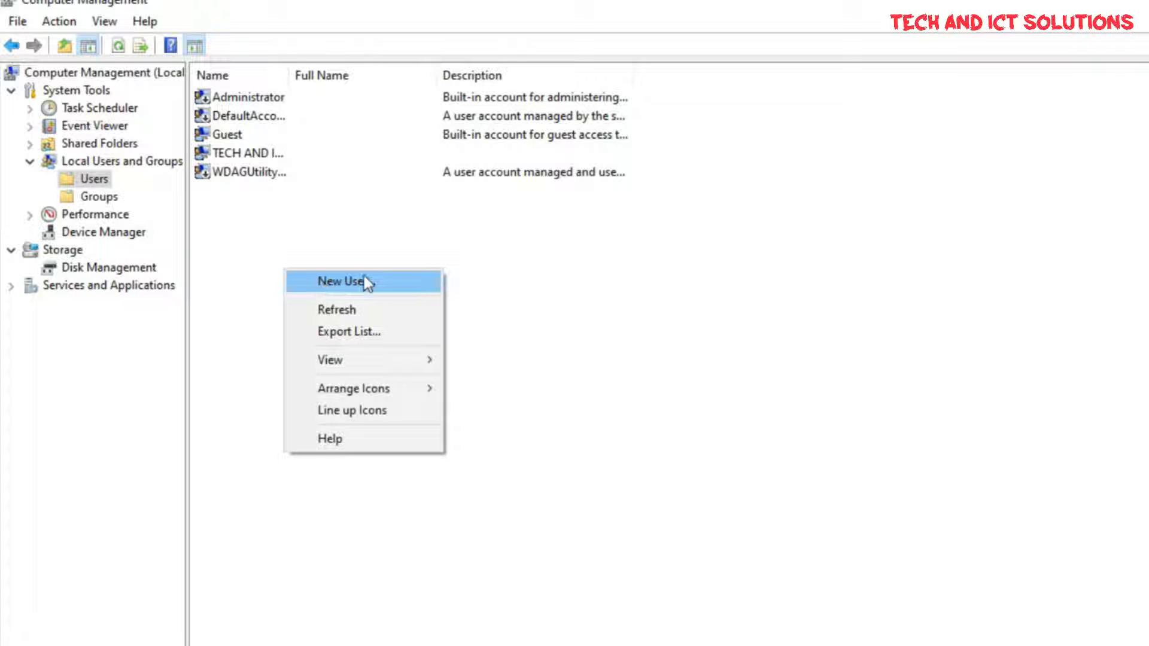
pyautogui.click(340, 281)
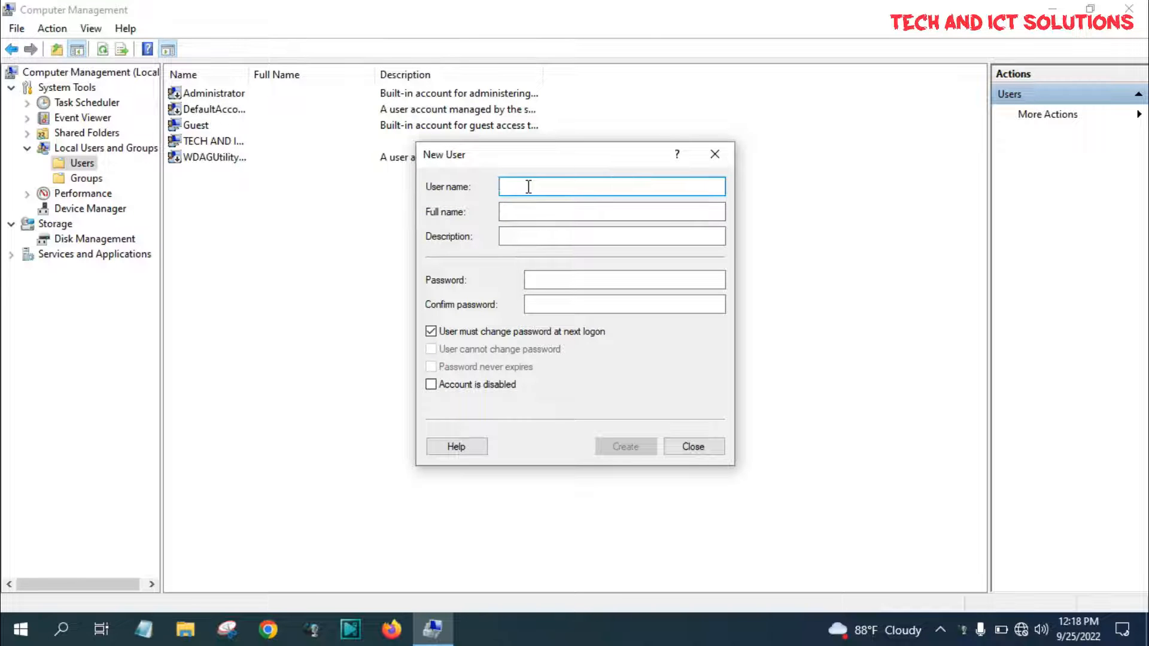
pyautogui.write('T')
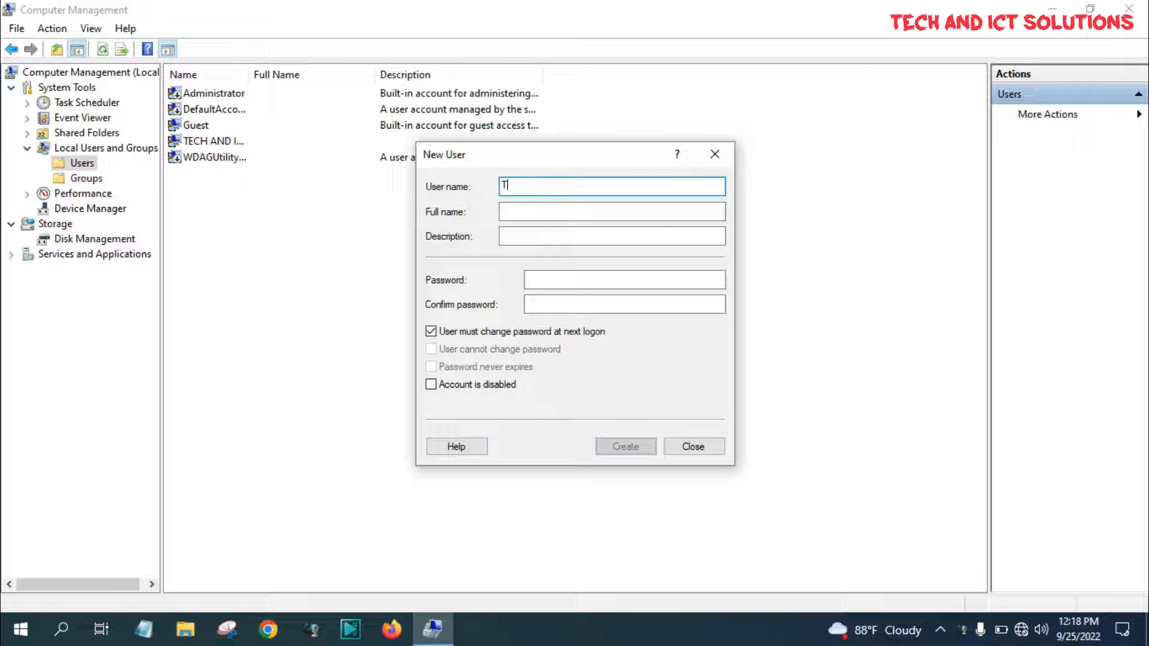
pyautogui.write('ECH')
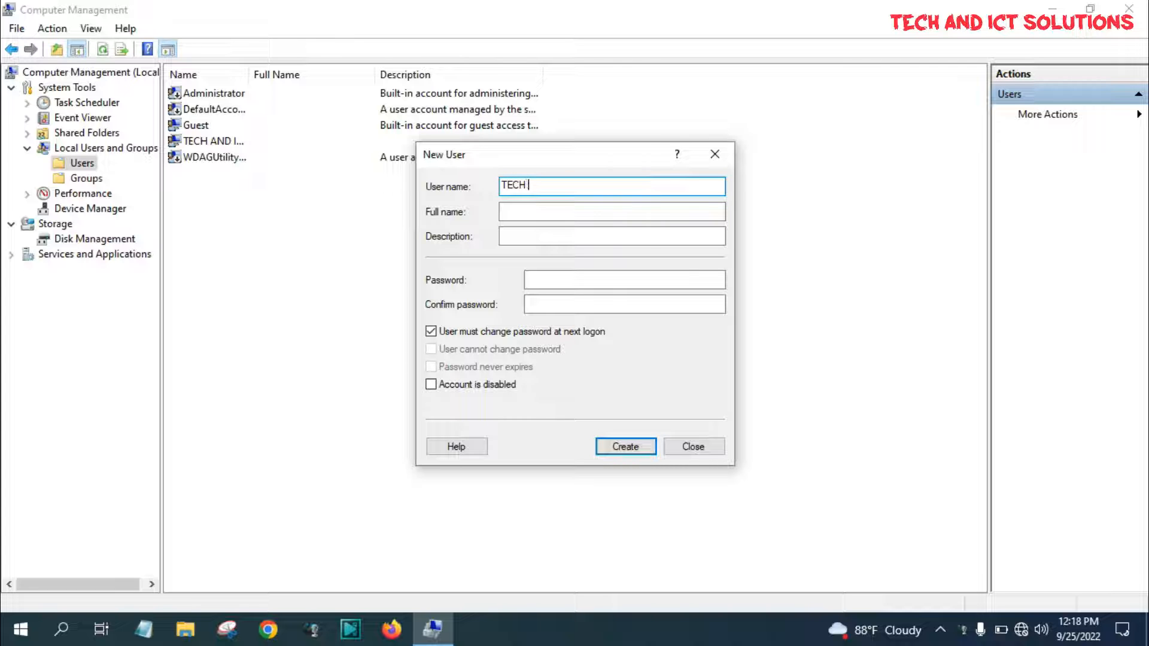
pyautogui.write('HUB')
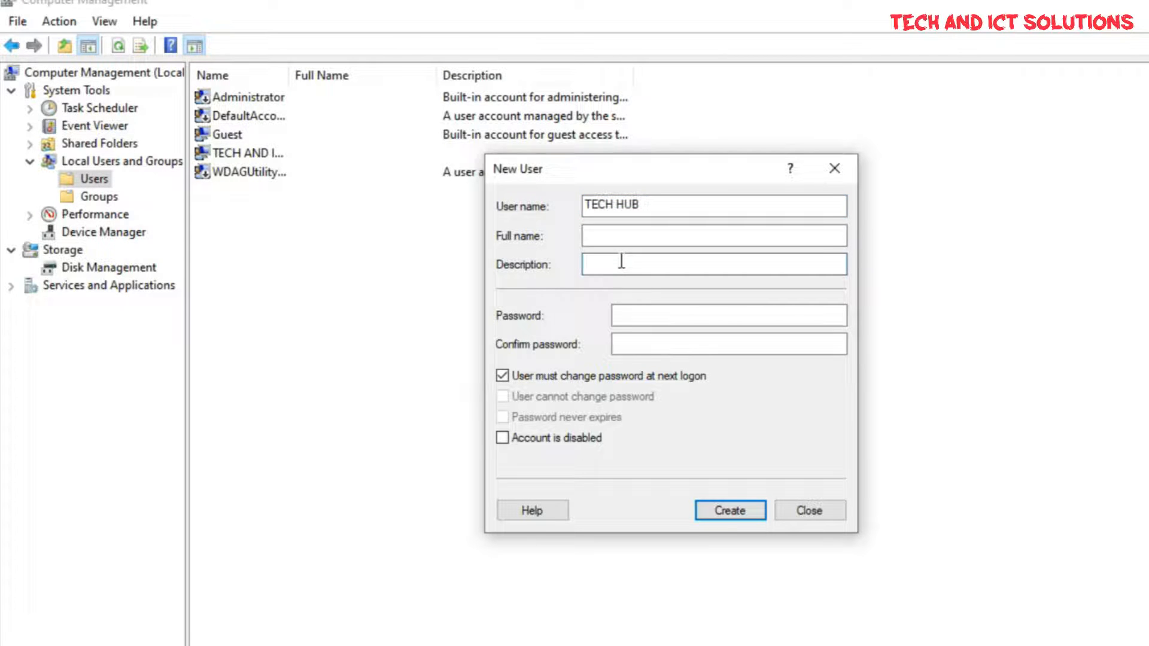
pyautogui.write('TECH HUB')
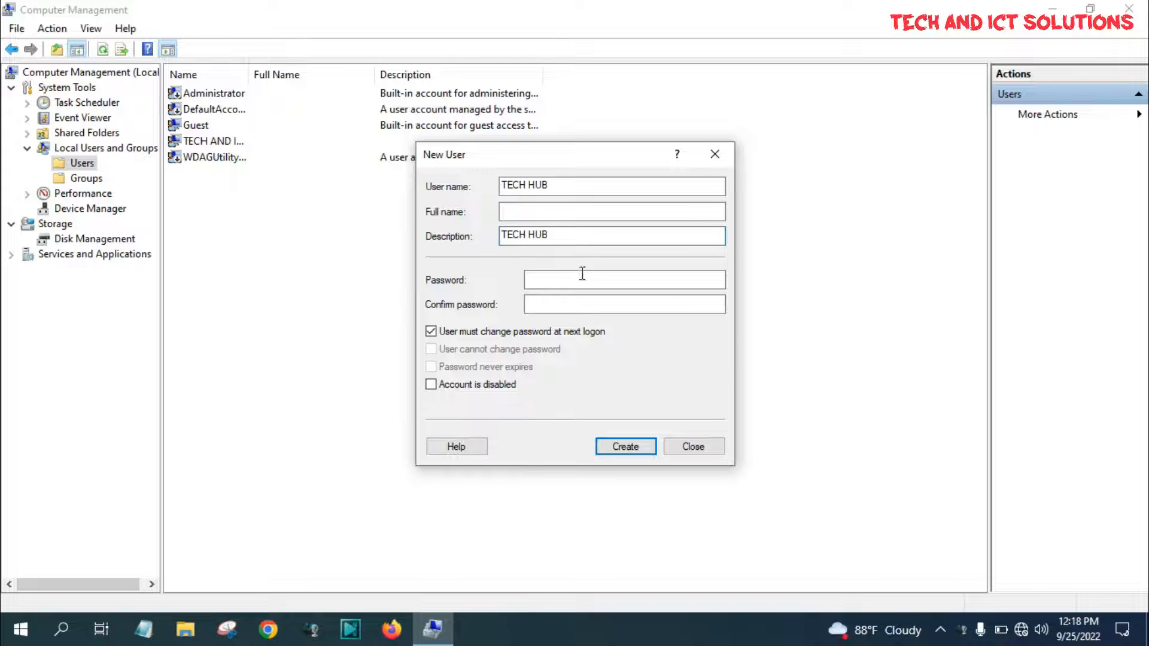
# Enter the password and set it to never expire, ready to create the account.
pyautogui.write('•••')
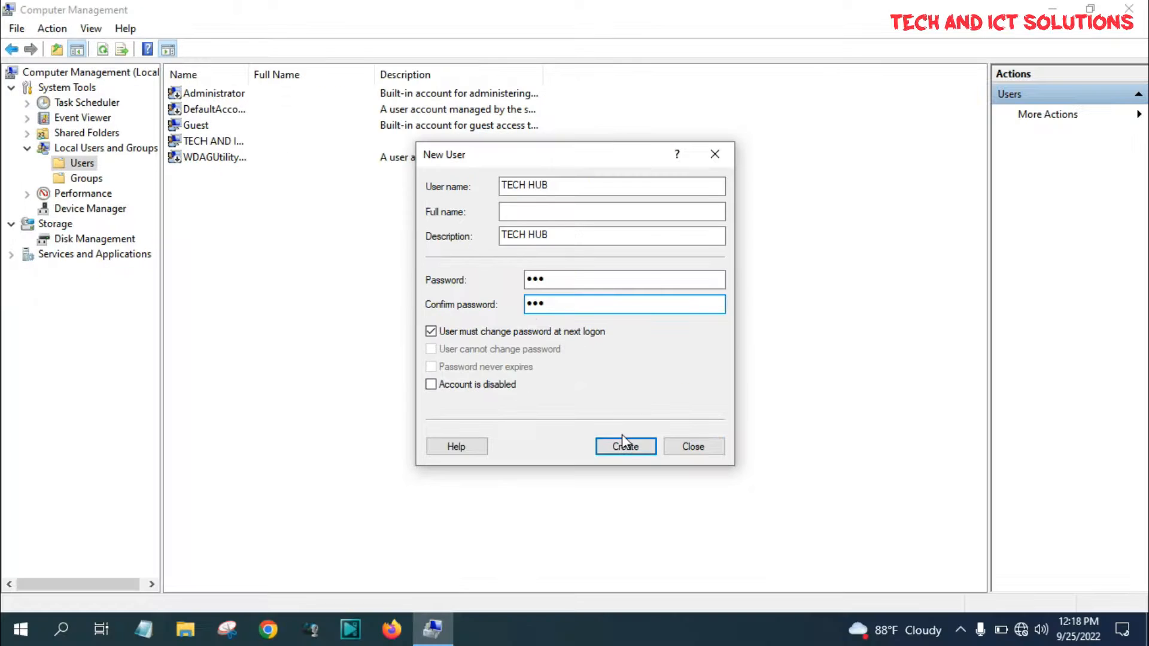
pyautogui.moveTo(436, 348)
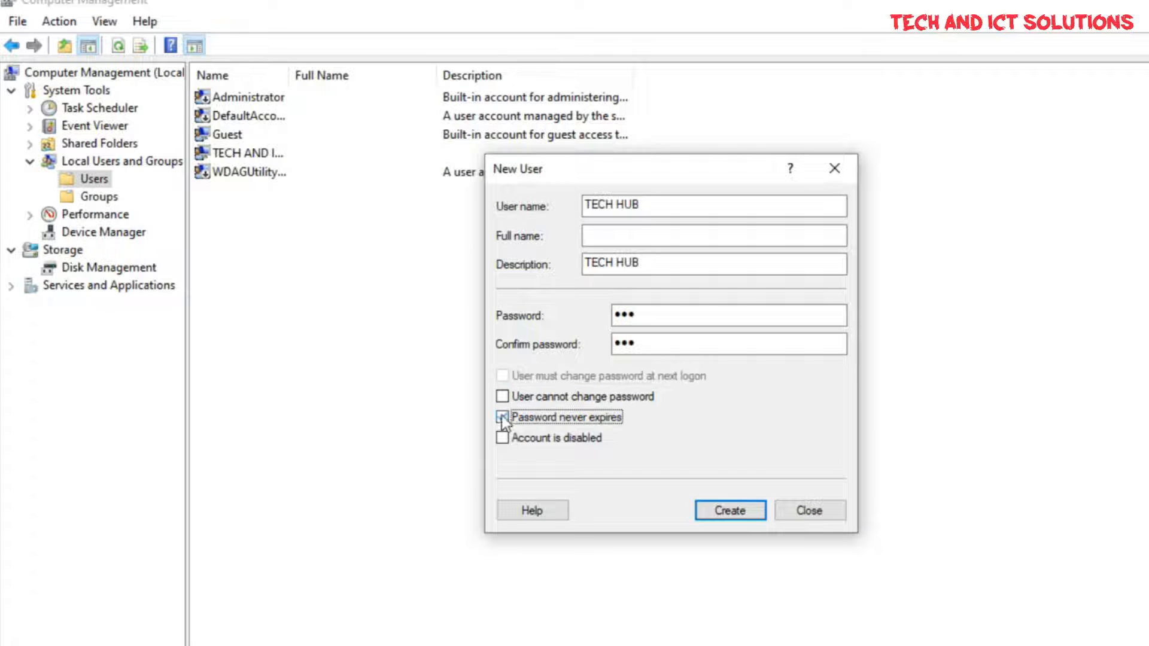
pyautogui.click(502, 417)
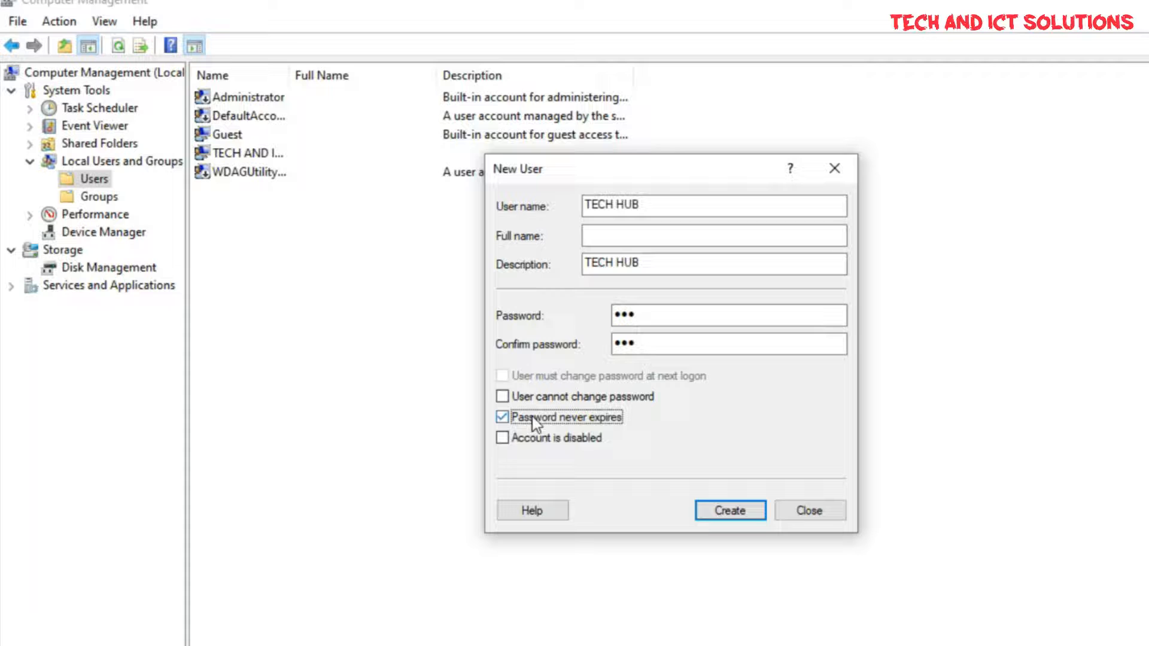
pyautogui.click(639, 437)
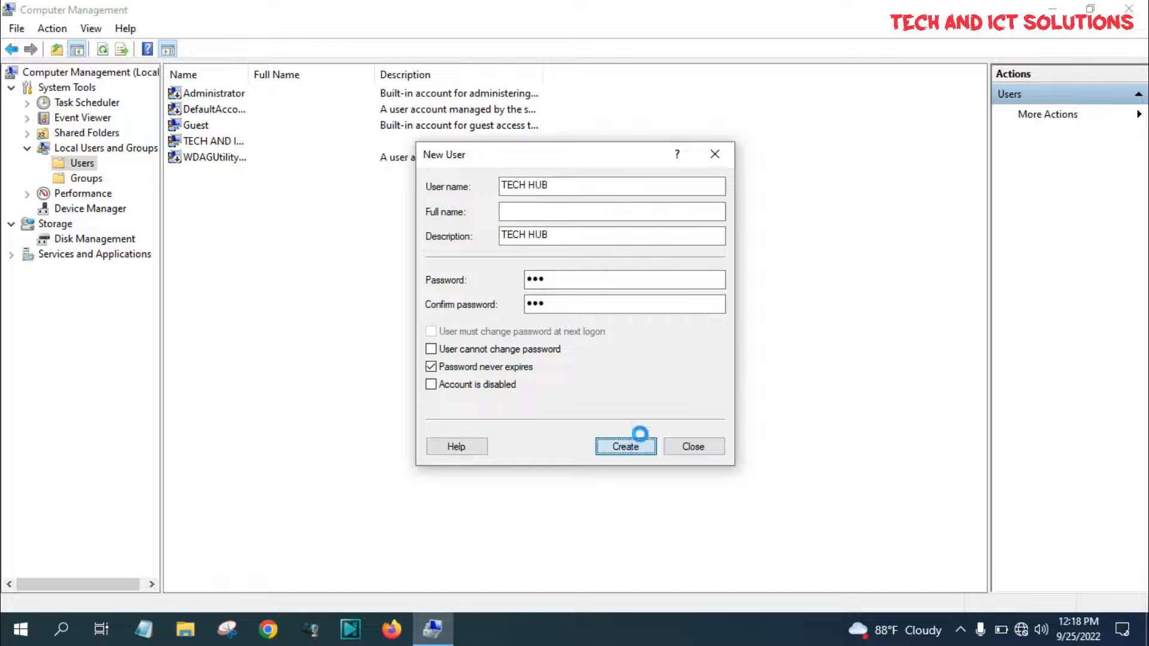
# Refresh the users list so TECH HUB appears, select it, and close the console.
pyautogui.click(626, 447)
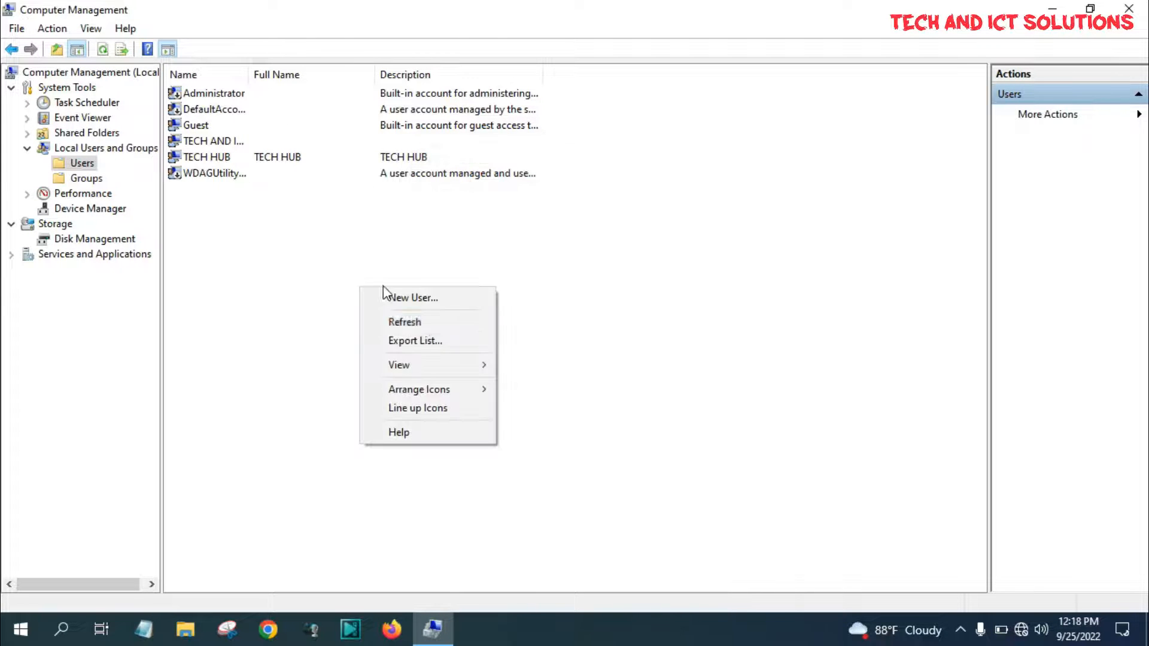
pyautogui.click(314, 290)
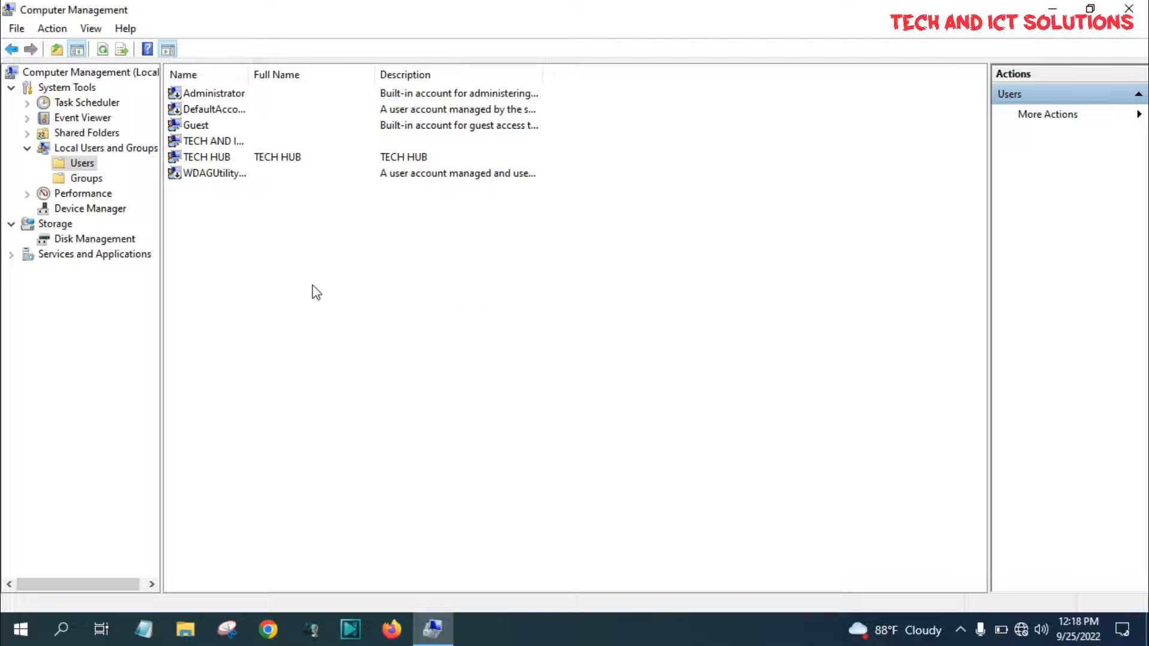
pyautogui.click(206, 157)
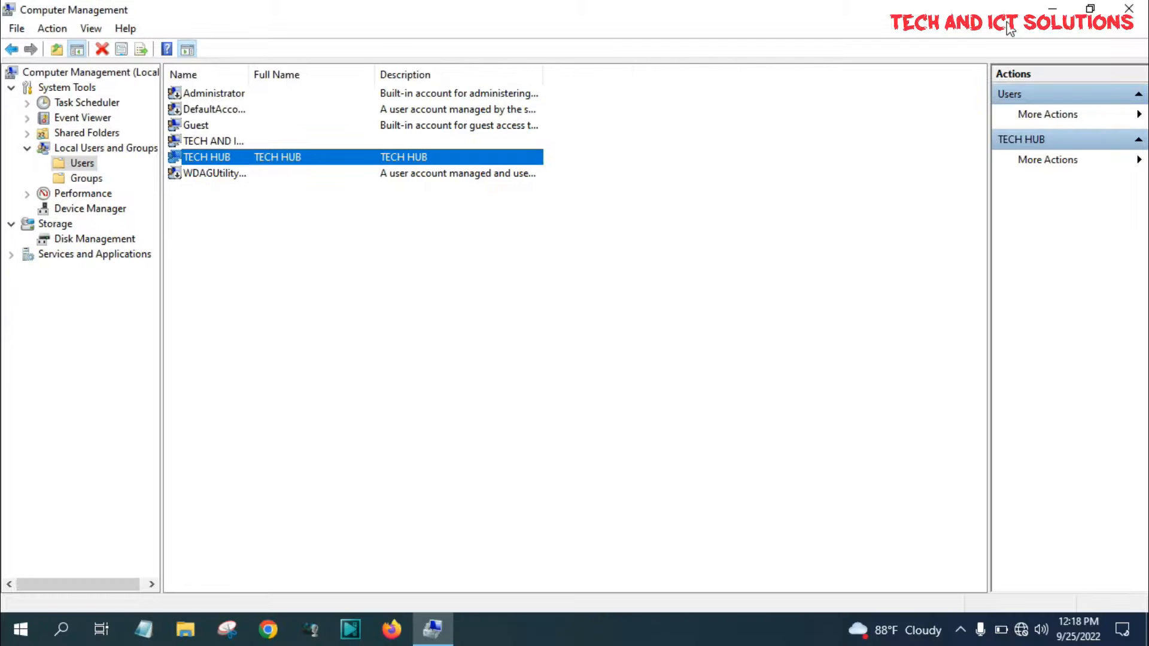
pyautogui.click(1127, 9)
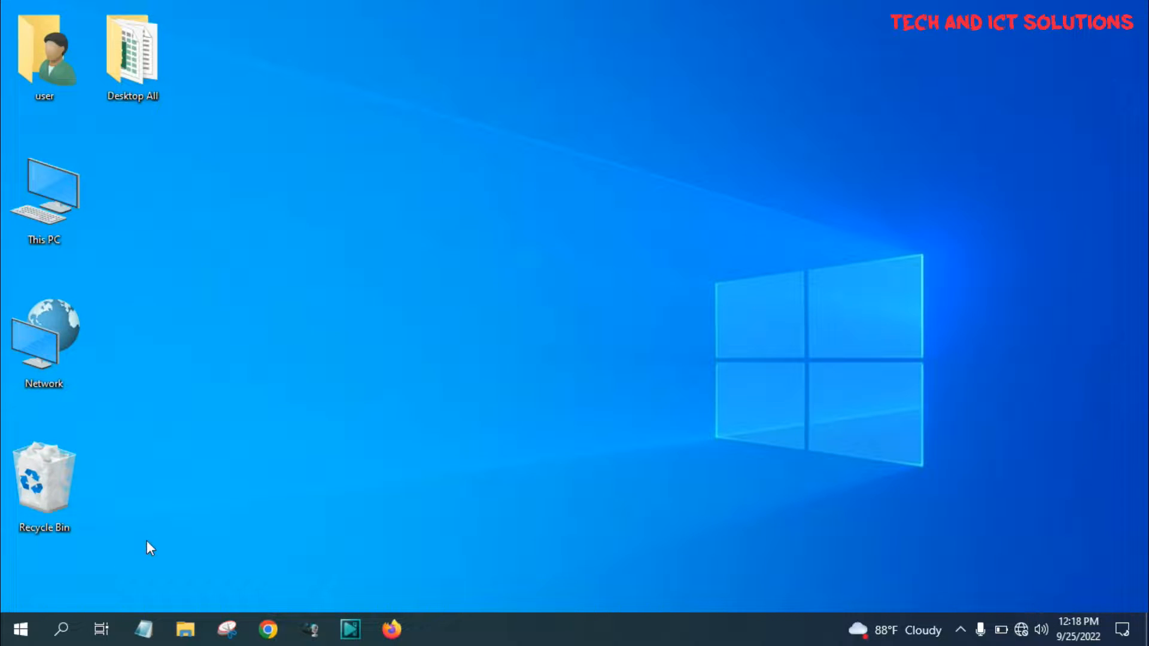
pyautogui.click(16, 628)
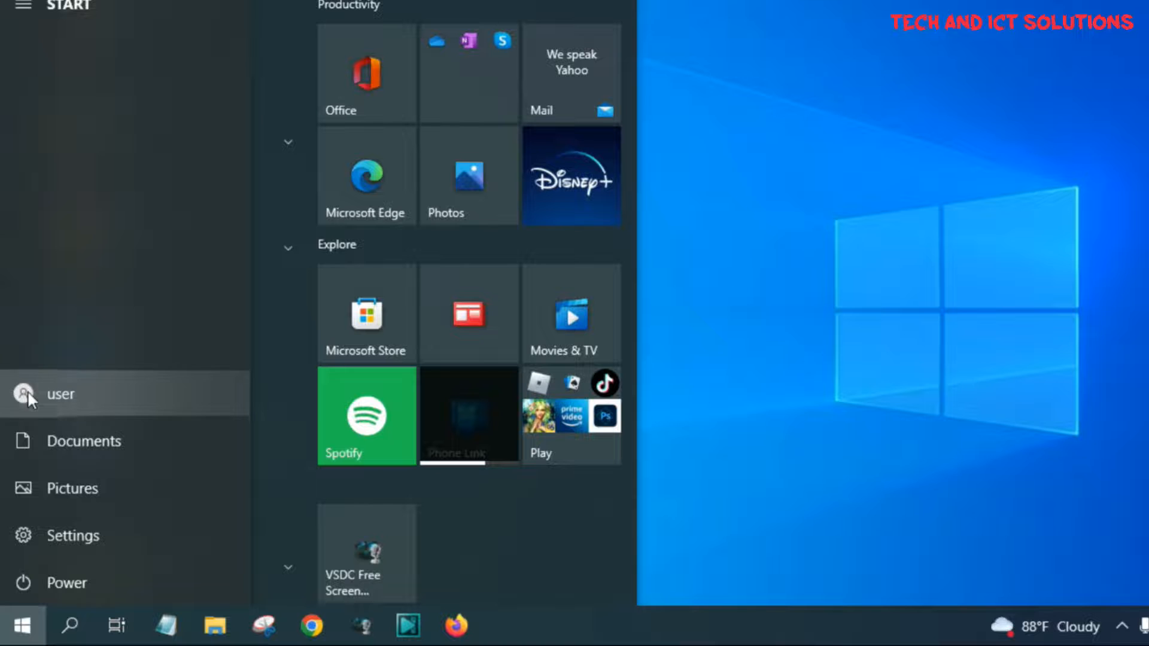
pyautogui.click(60, 394)
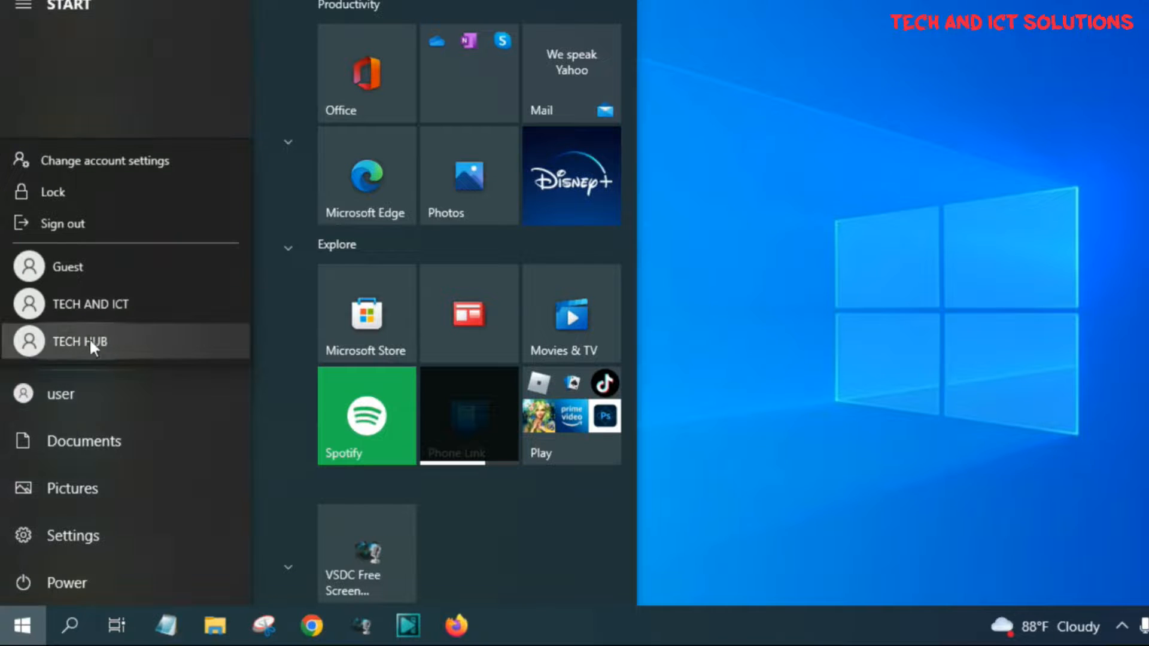
pyautogui.moveTo(82, 350)
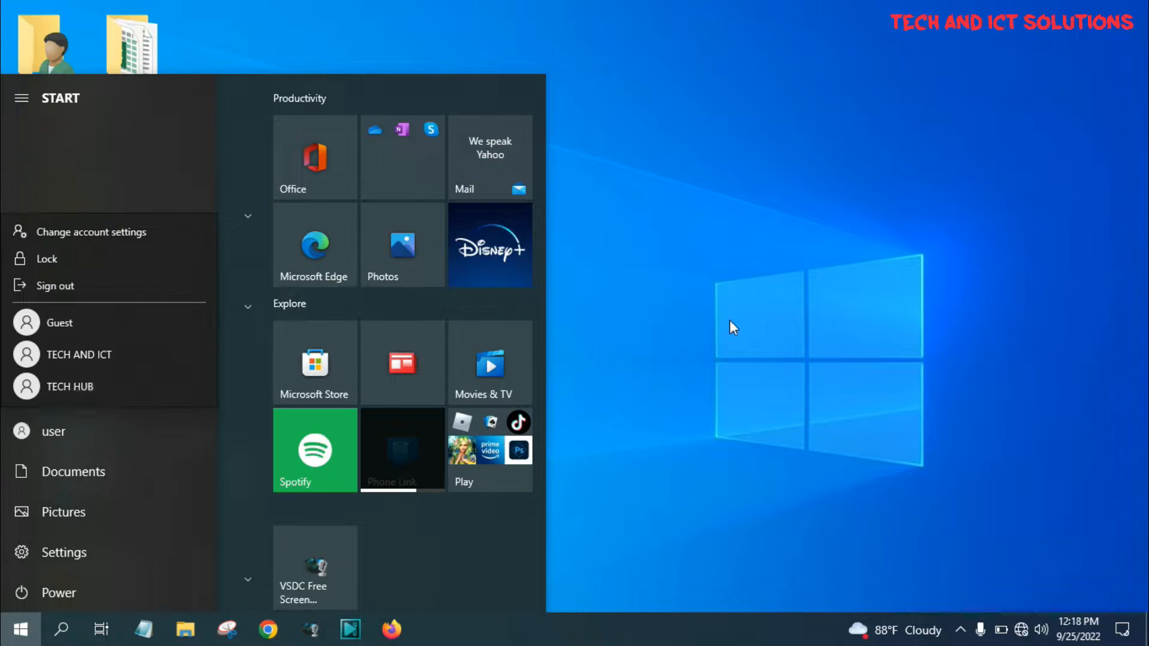
pyautogui.click(730, 326)
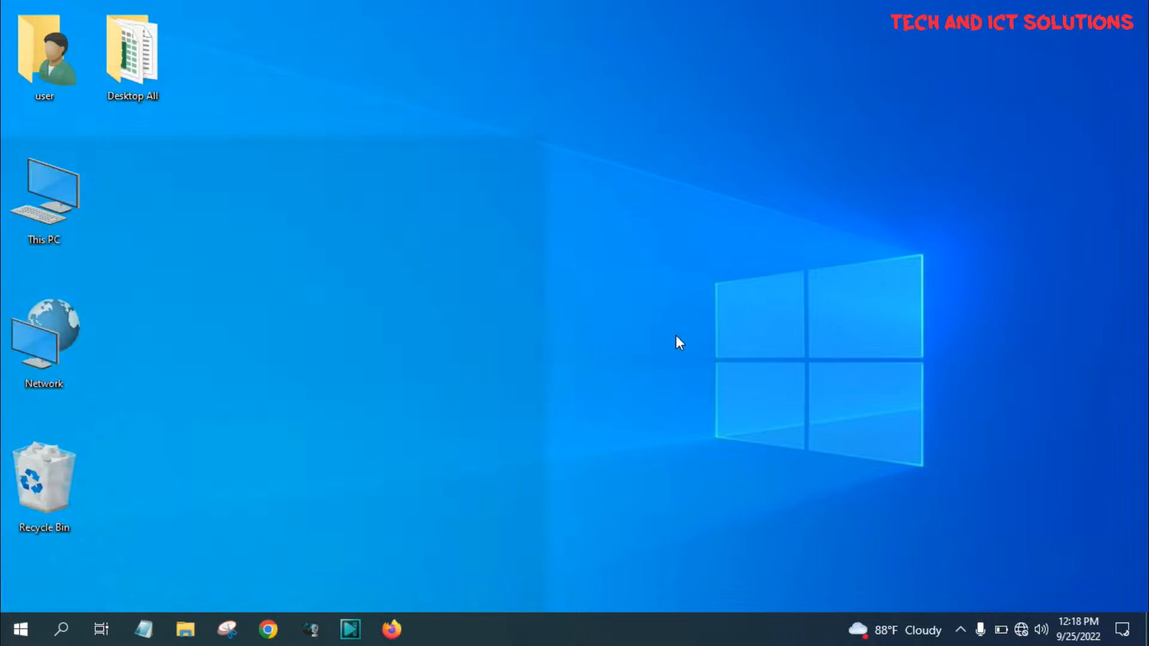